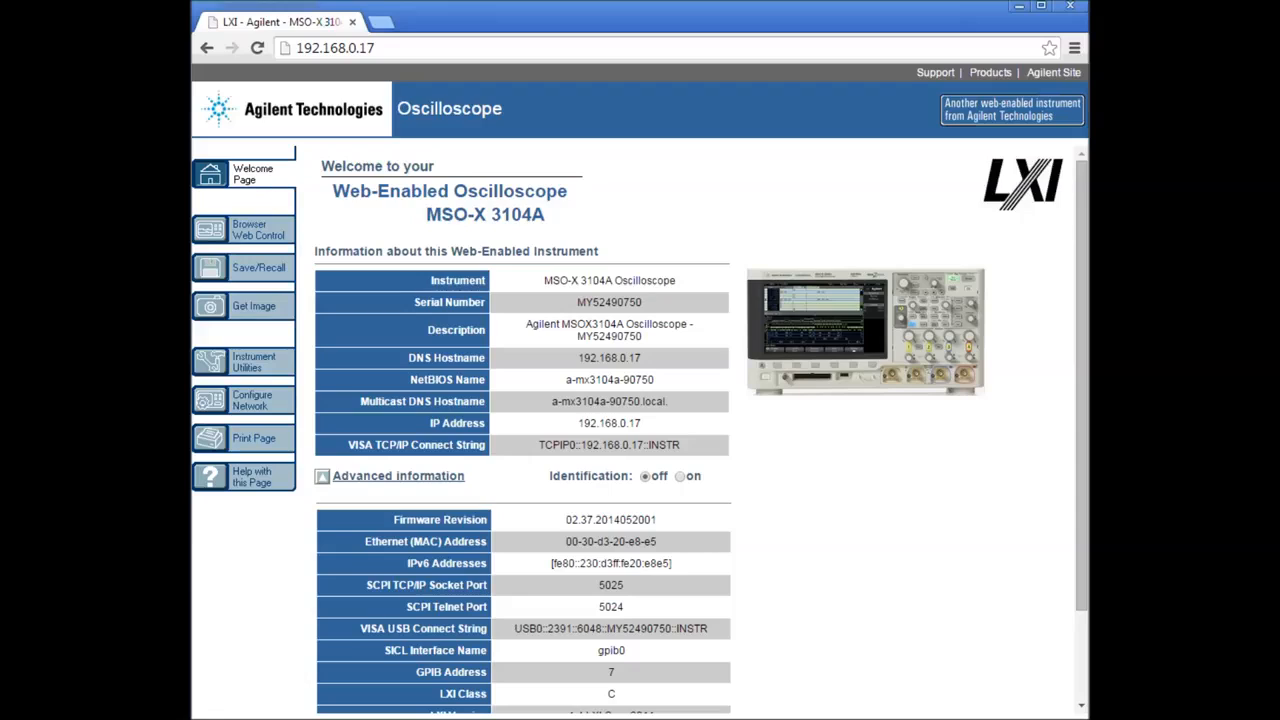
- Go to the Browser Web Control page from the instrument's left sidebar
left_click(258, 230)
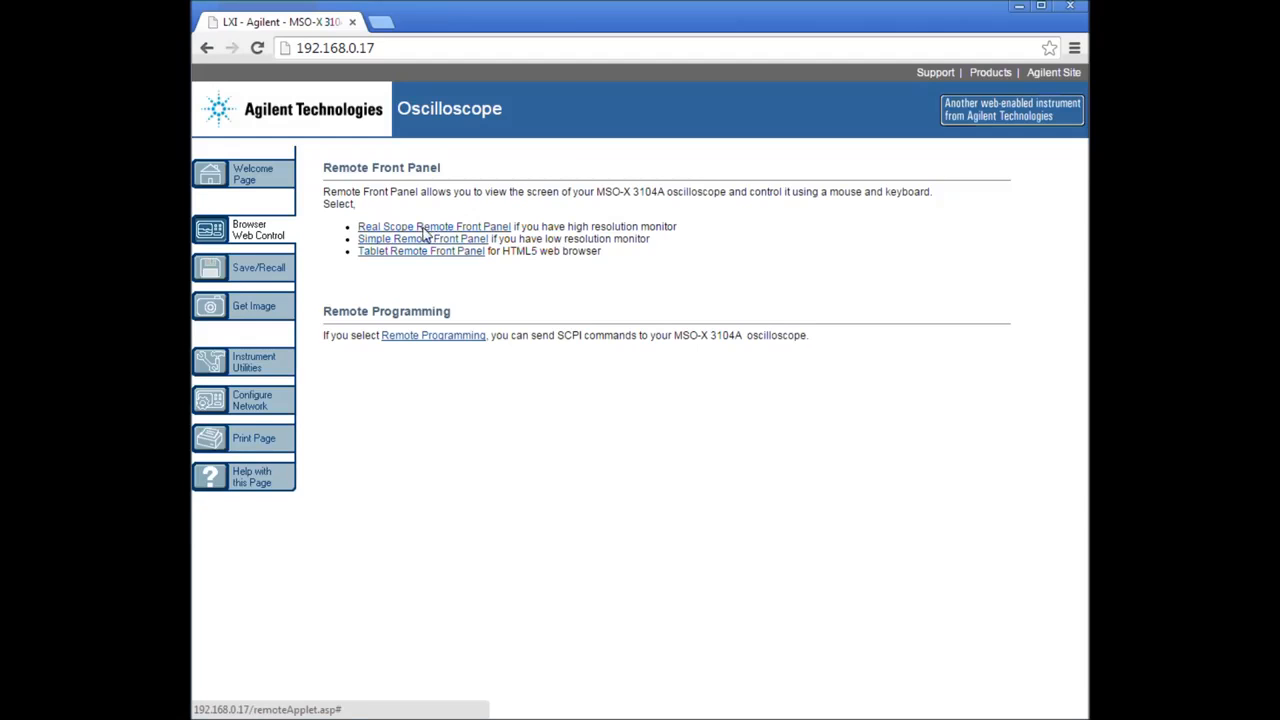
mouse_move(304, 236)
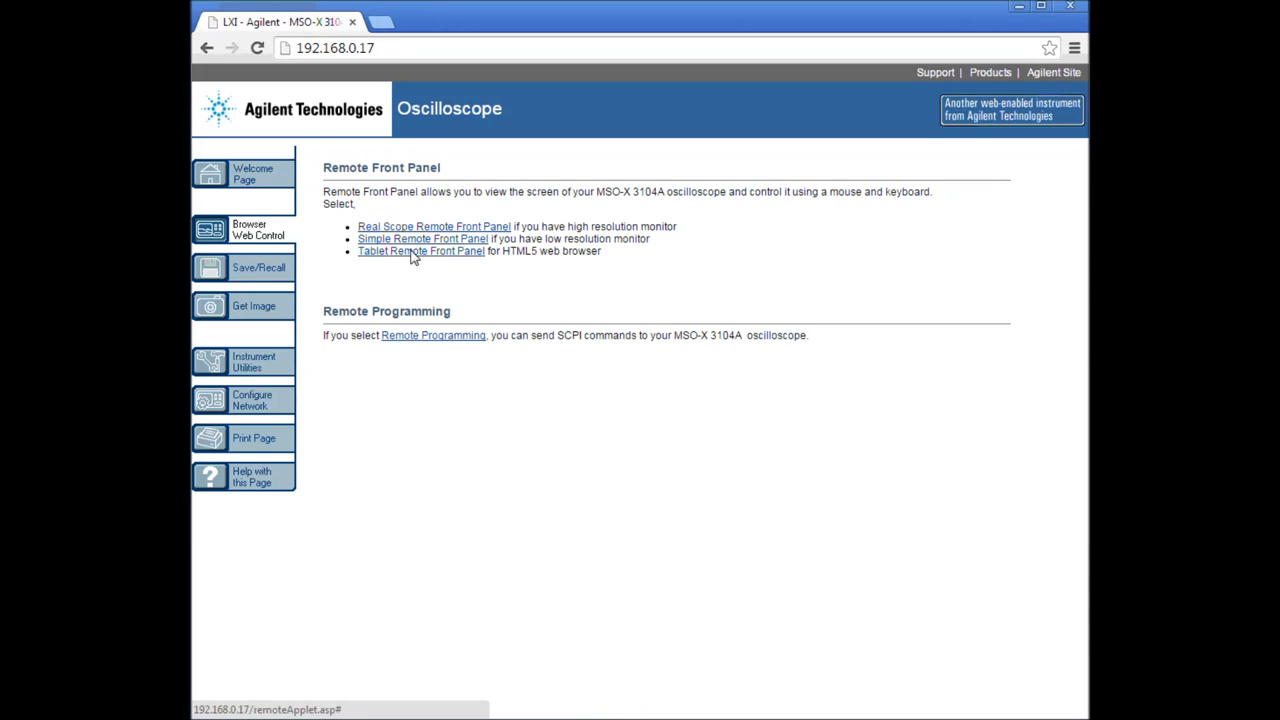
left_click(420, 238)
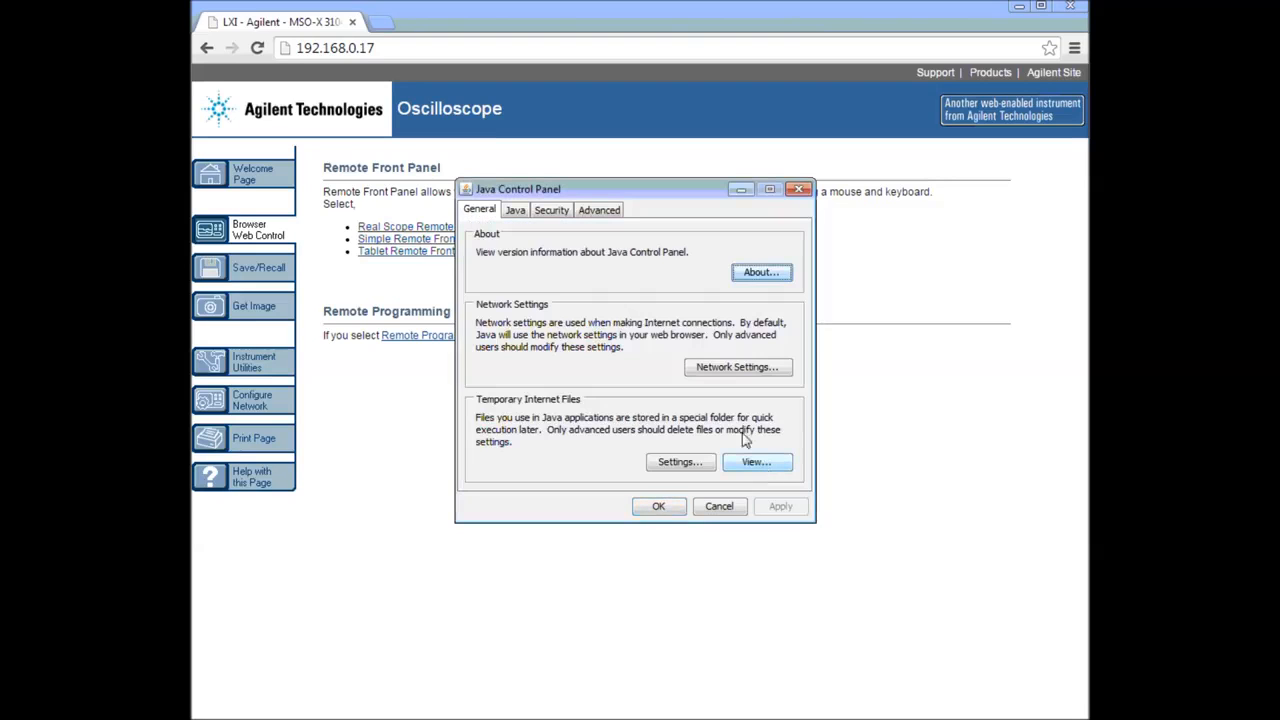
- View the stored temporary Java files from the Java Control Panel's General settings
left_click(658, 504)
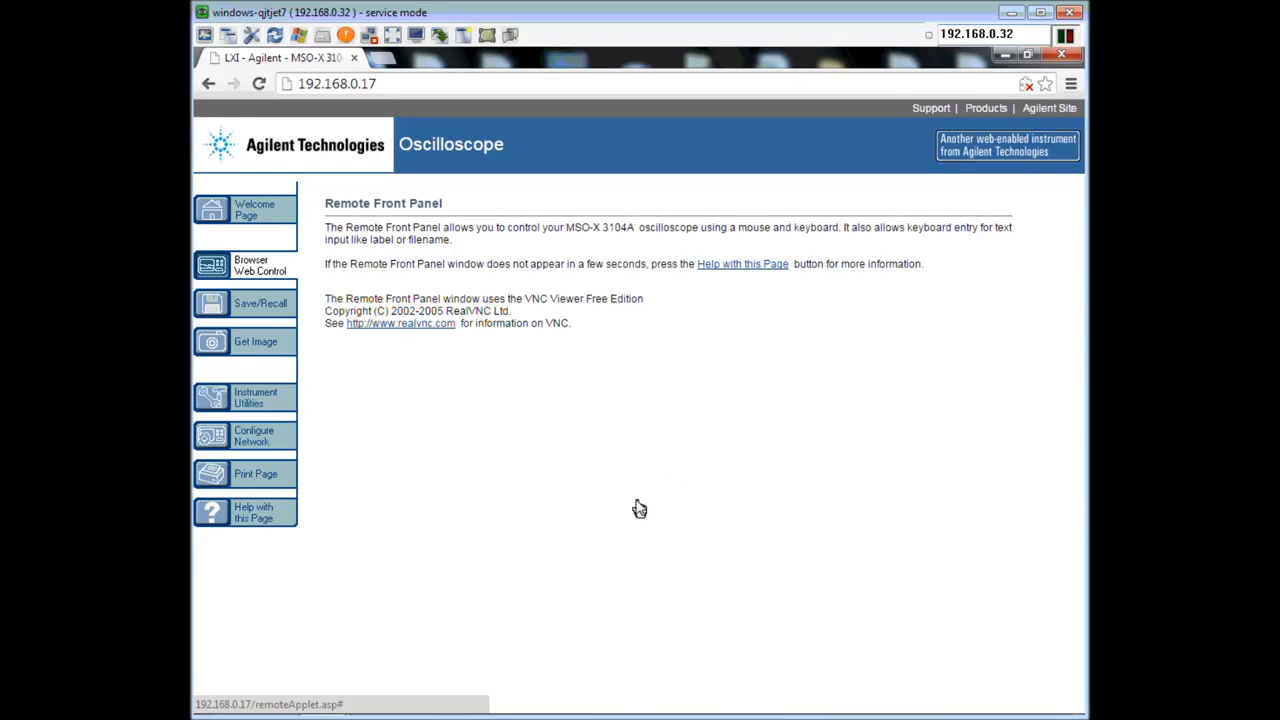
mouse_move(628, 470)
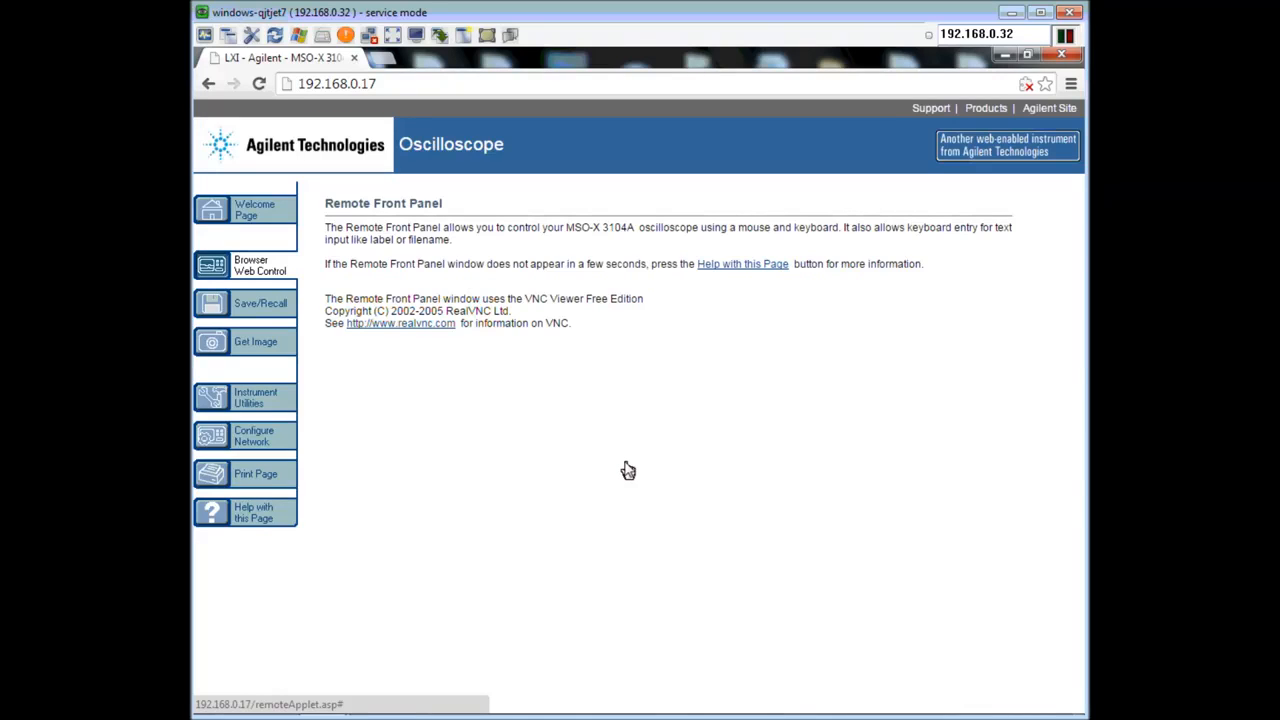
- Choose Always allow plug-ins on 192.168.0.17 from Chrome's blocked-plug-in notice
left_click(1026, 84)
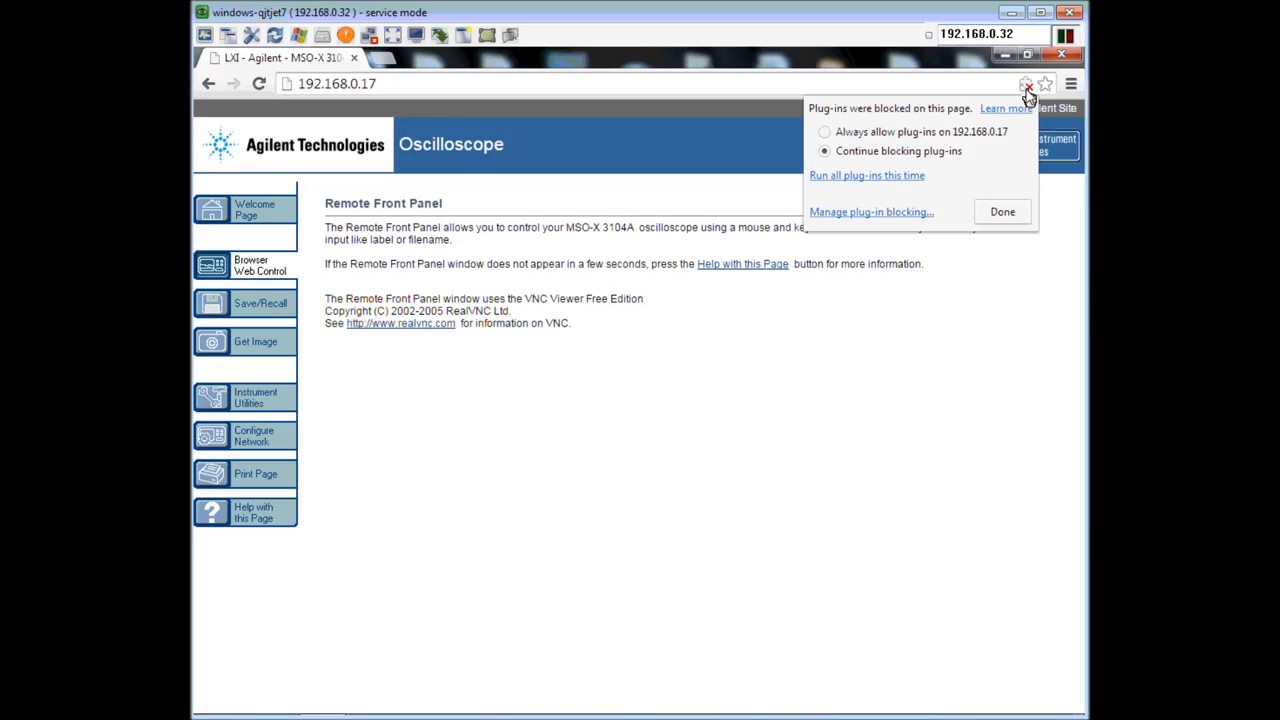
left_click(1000, 212)
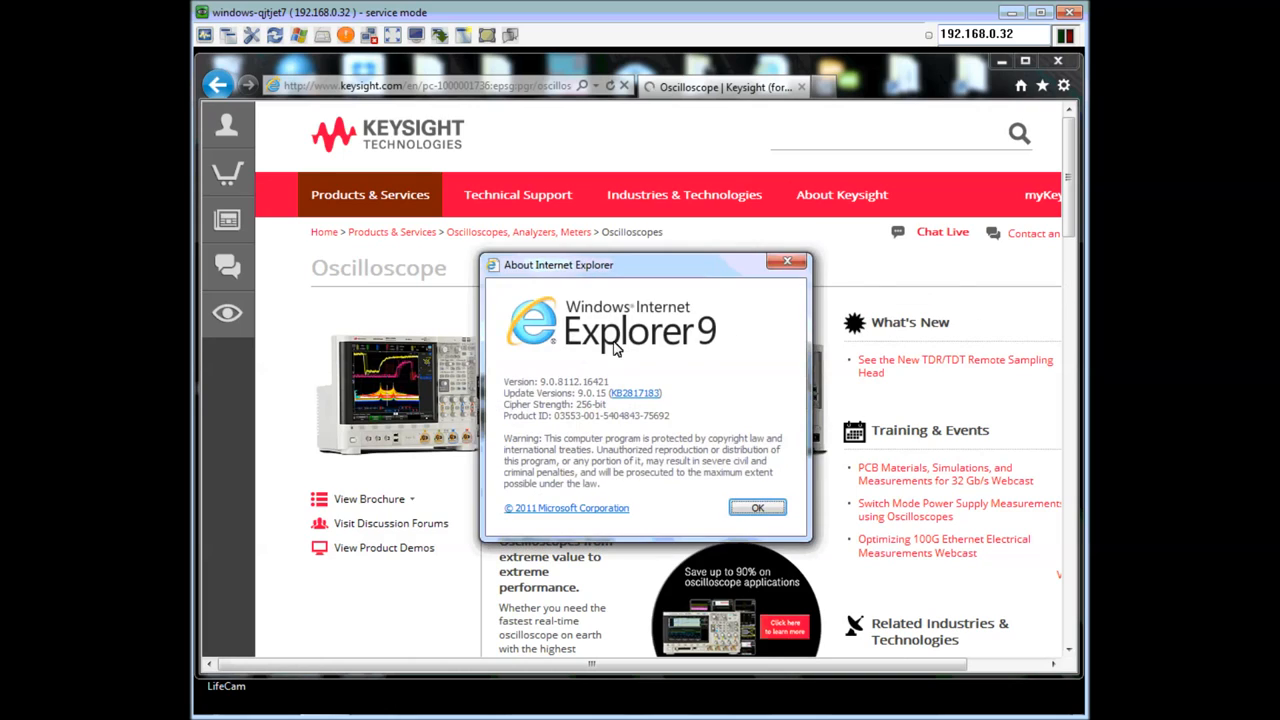
- Dismiss the About Internet Explorer 9 dialog with OK
left_click(756, 508)
type("http://192.168.0.17/")
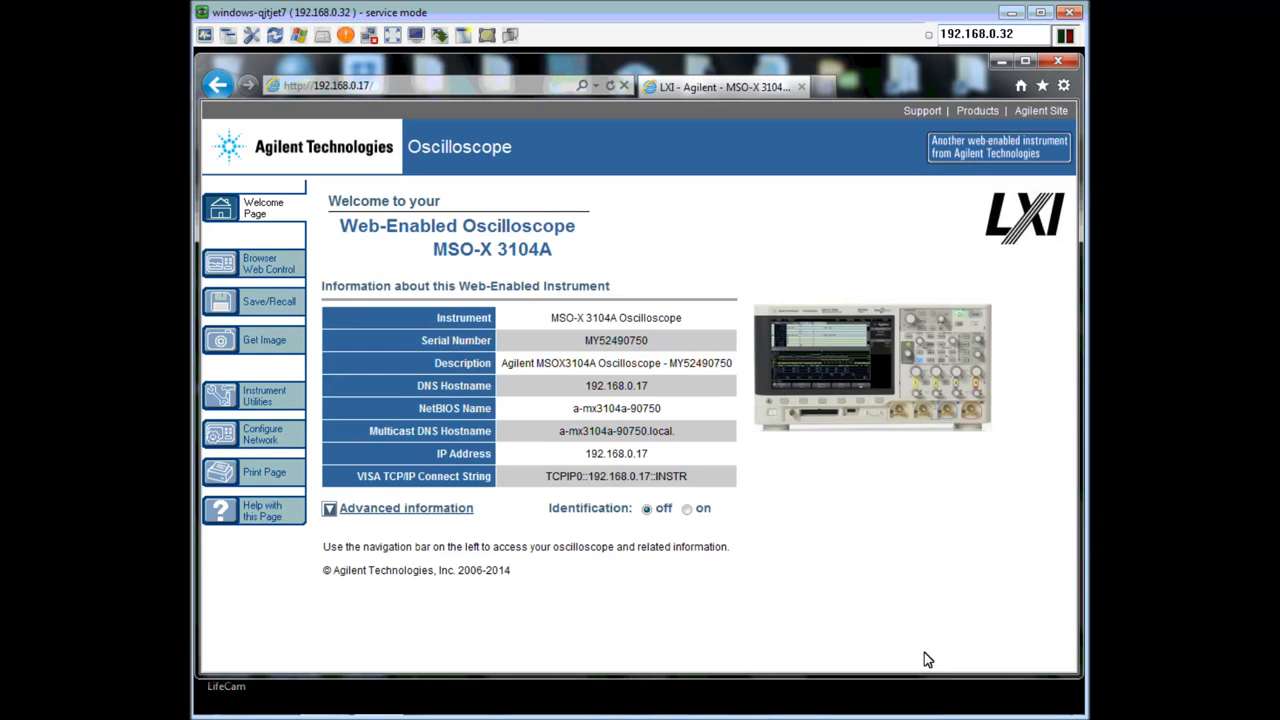
- Close the Internet Explorer window showing the MSO-X 3104A welcome page
left_click(252, 264)
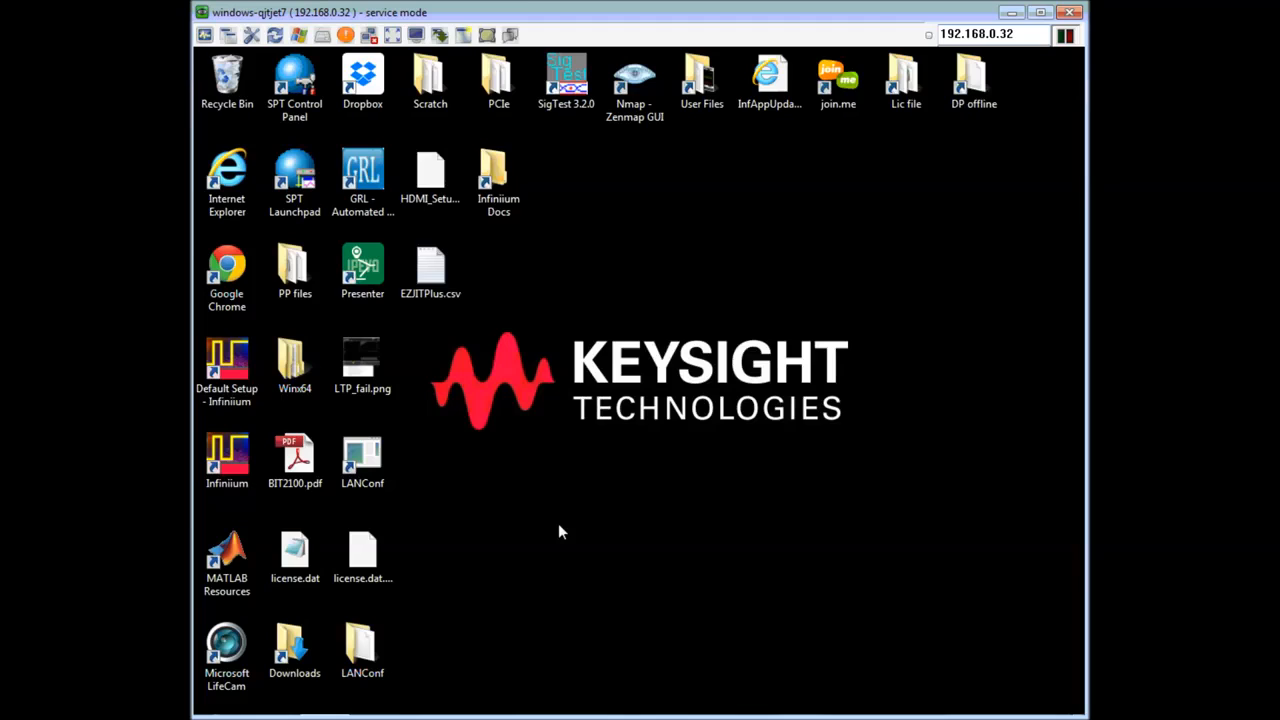
- Search the Start menu for 'java' and launch Configure Java
type("java")
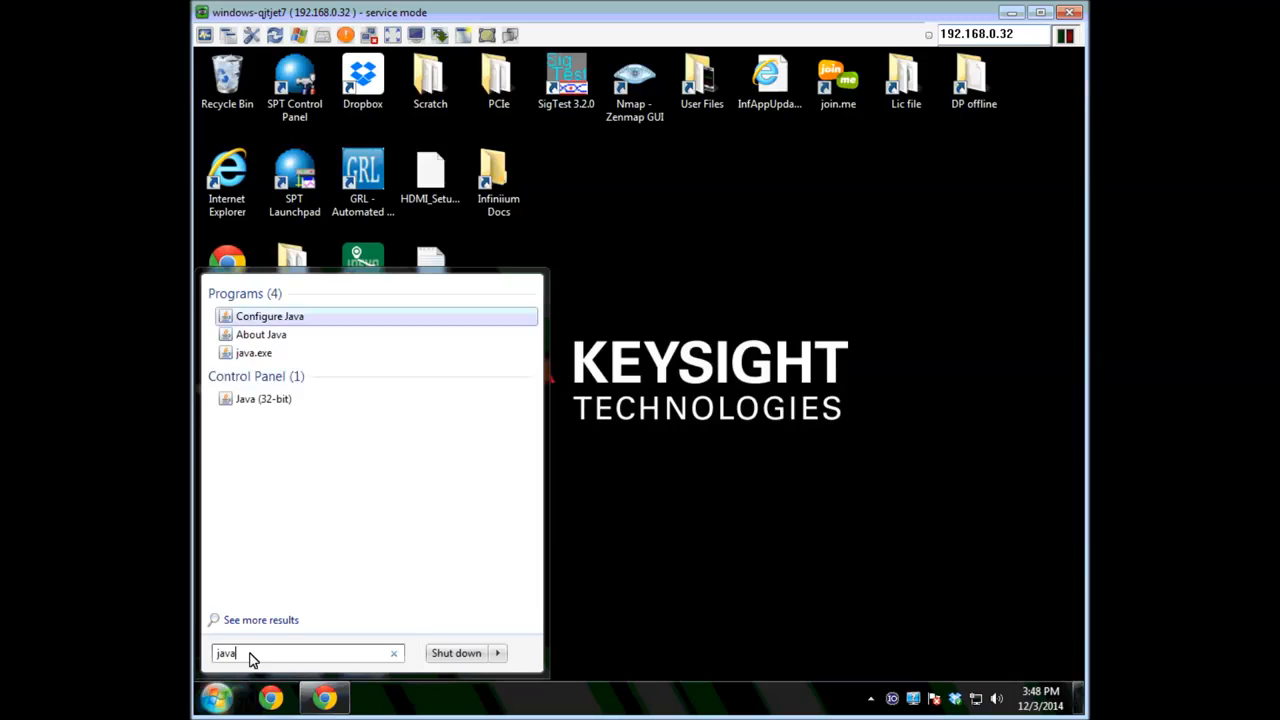
left_click(268, 316)
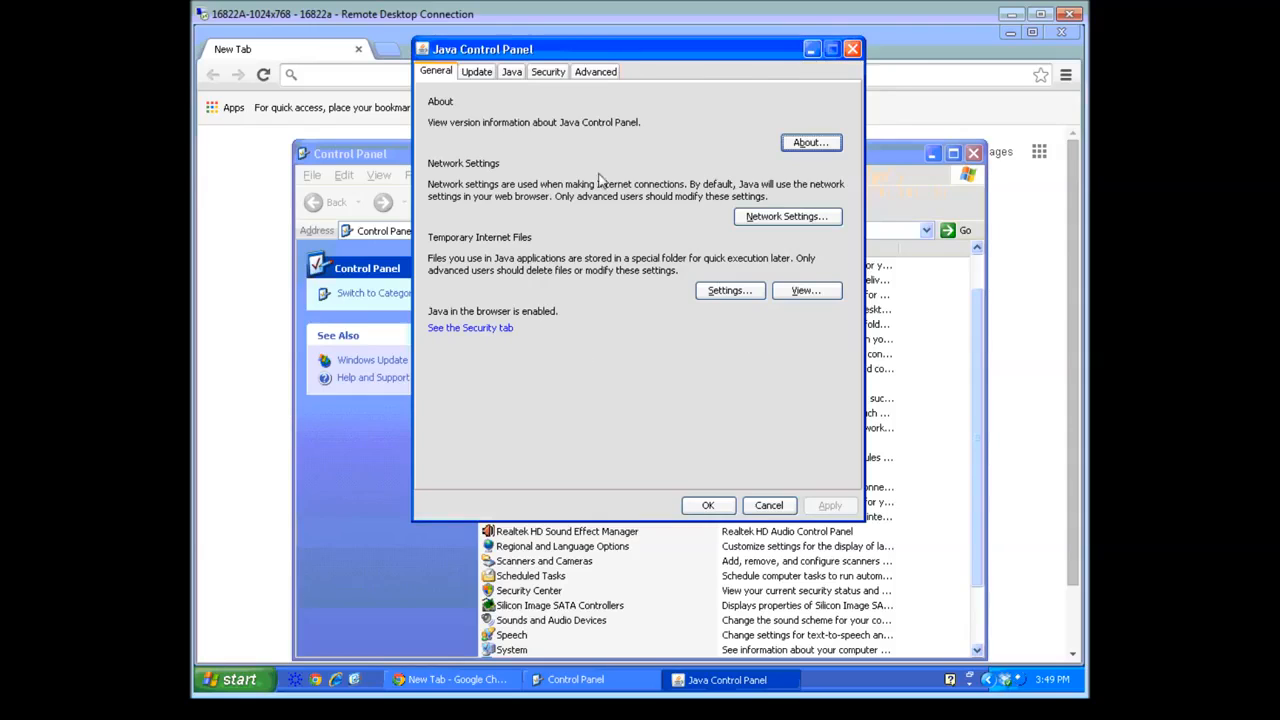
- Check the Java Control Panel's General tab shows Java in the browser enabled
left_click(548, 72)
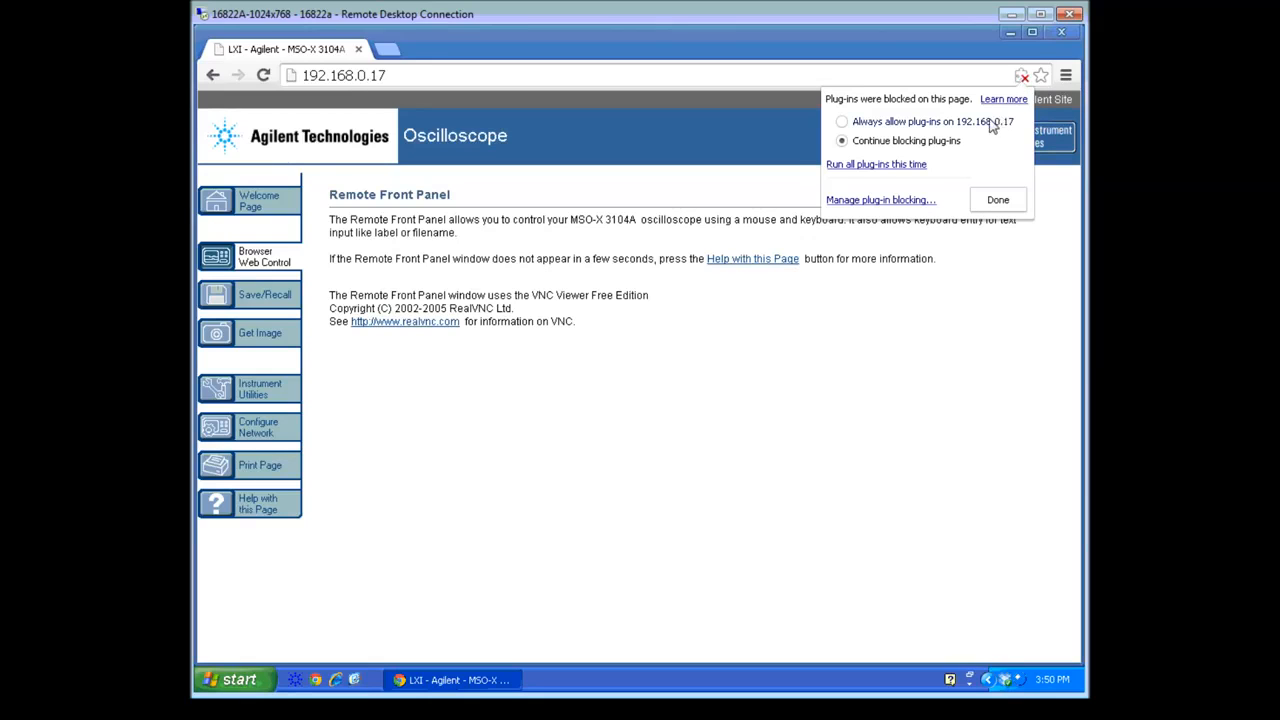
- Select Always allow plug-ins on 192.168.0.17 in Chrome's blocked-plug-ins notice
left_click(996, 200)
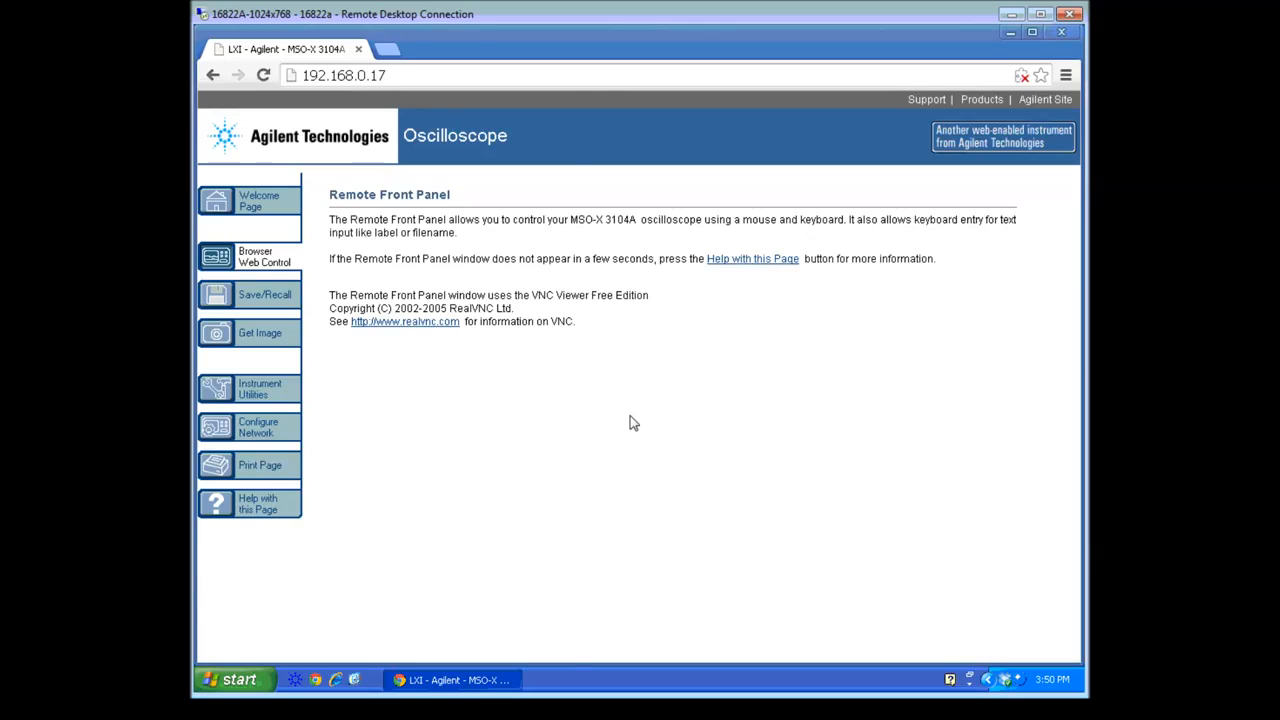
mouse_move(956, 422)
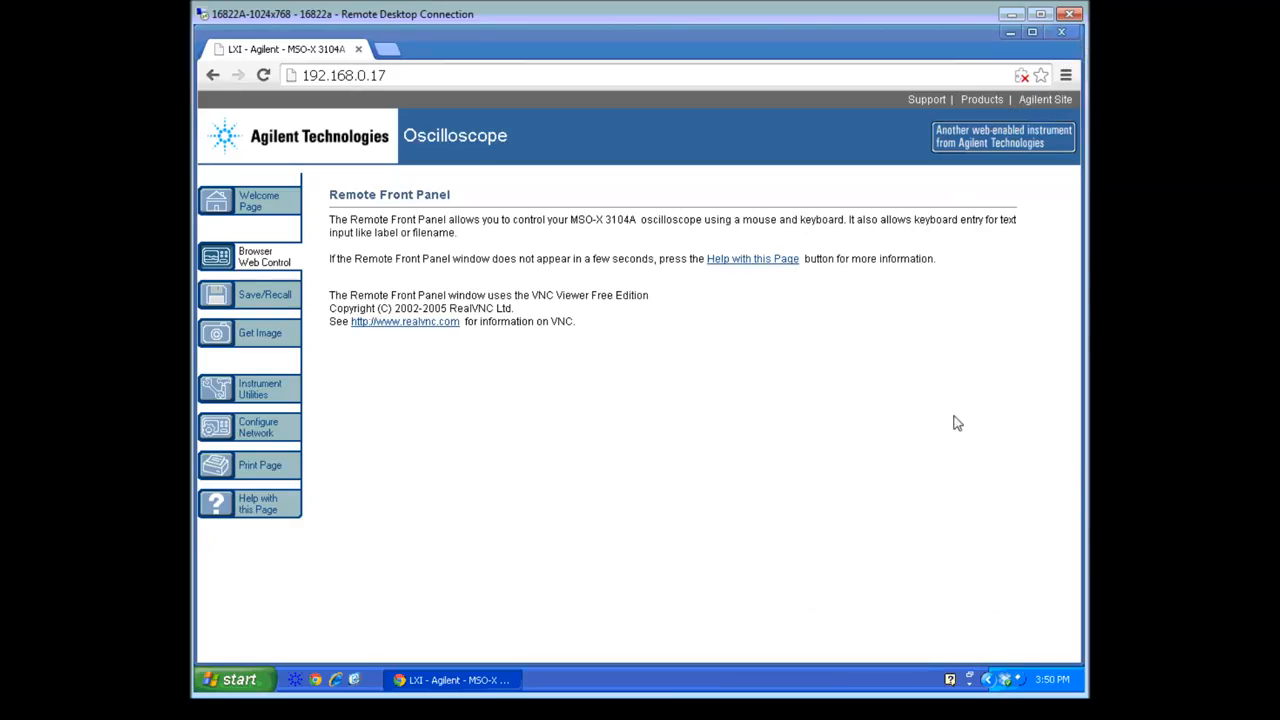